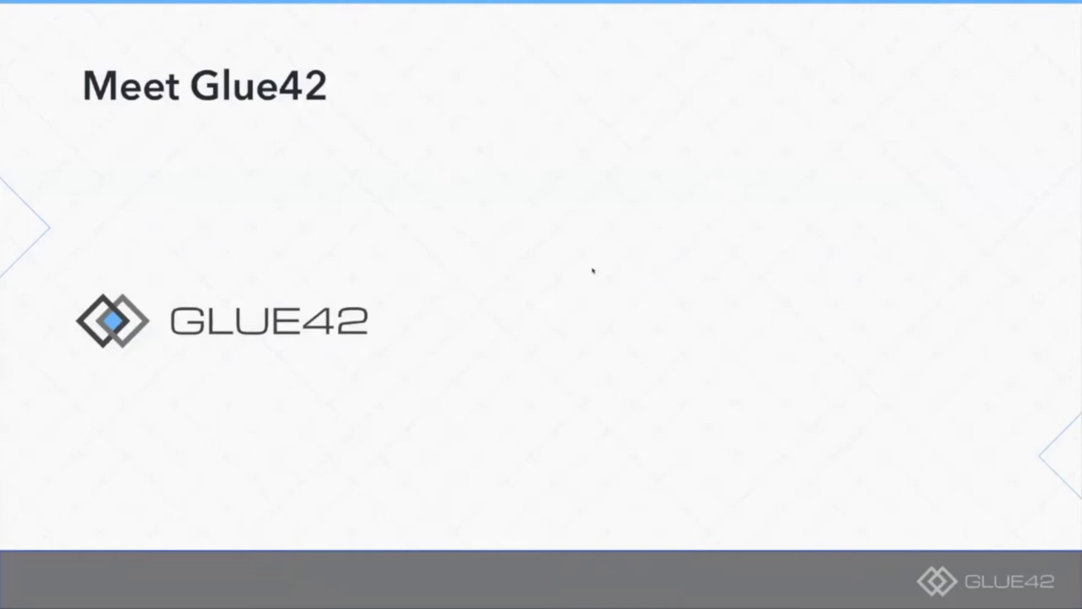
key(Right)
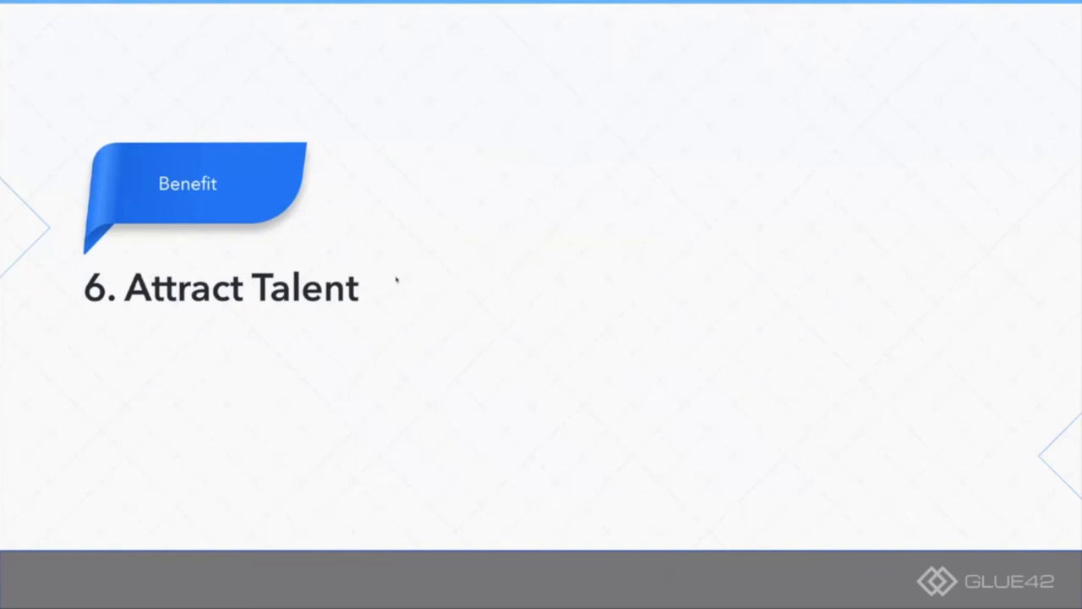
key(Right)
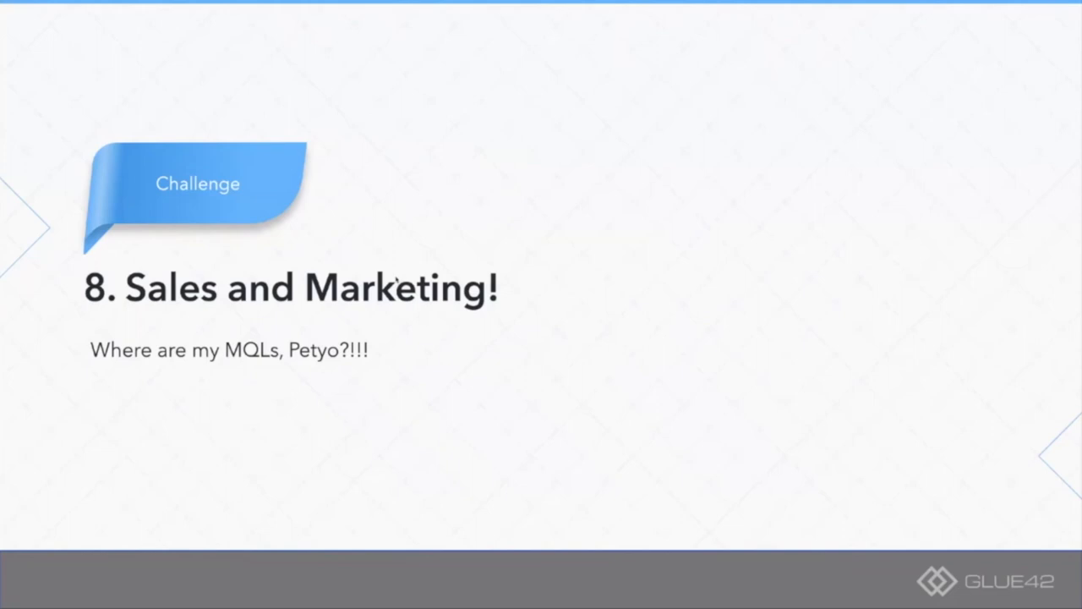
key(Right)
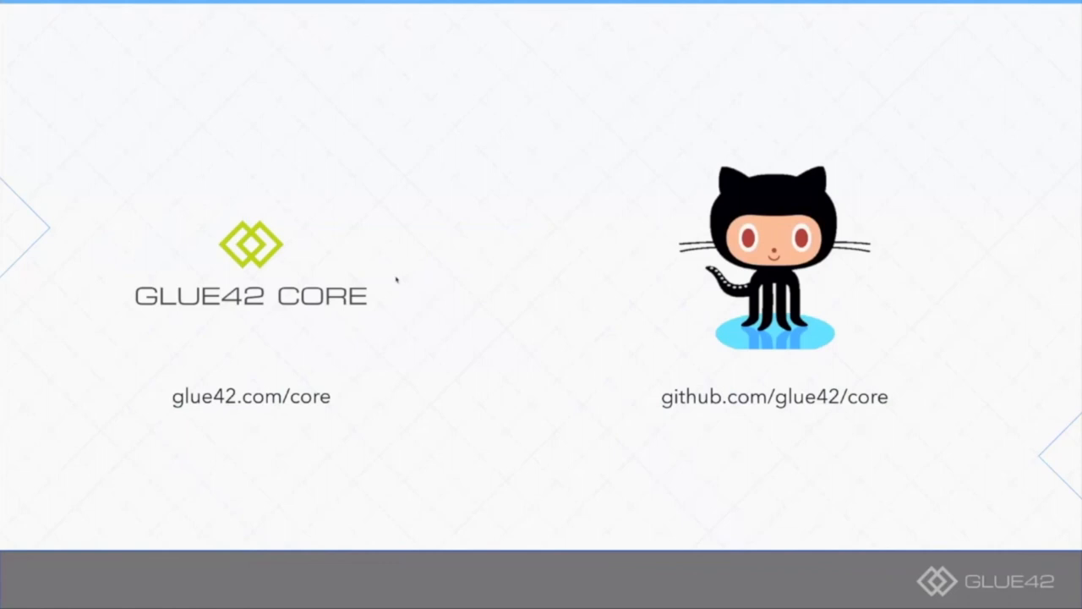
mouse_move(760, 142)
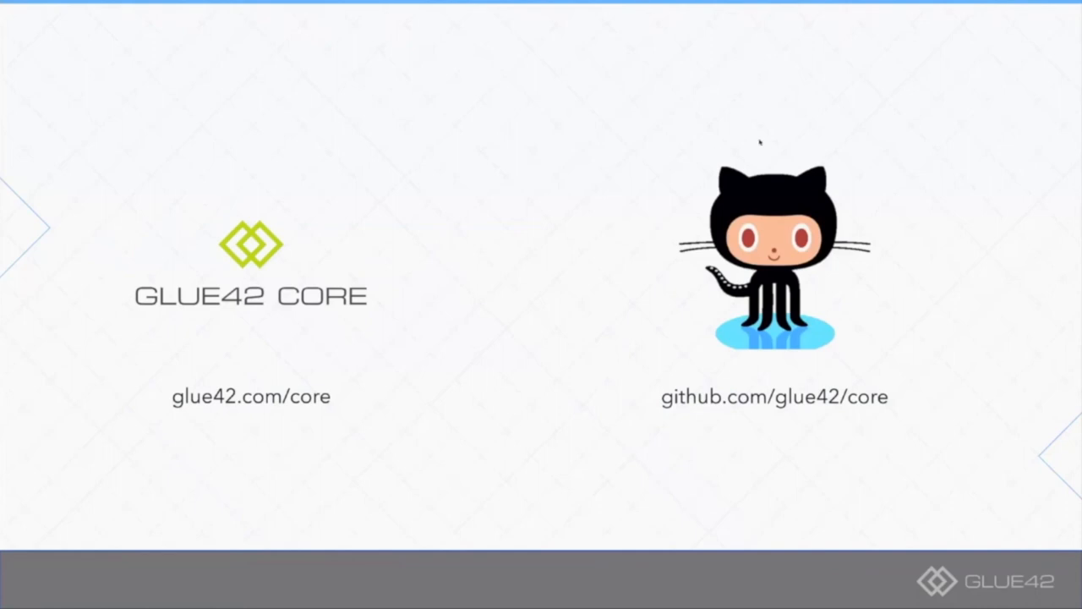
mouse_move(787, 6)
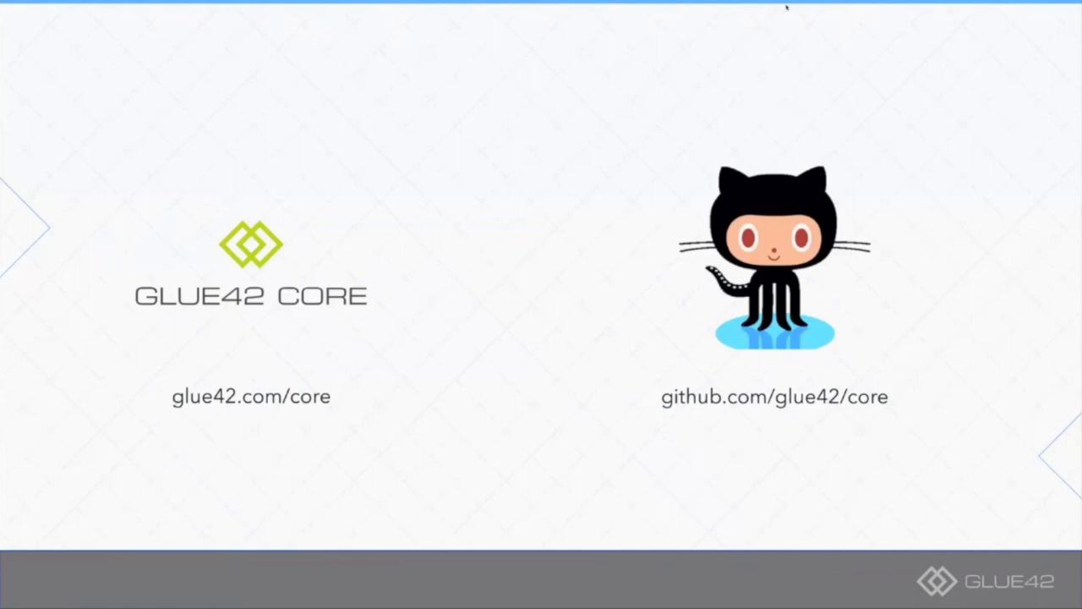
mouse_move(629, 10)
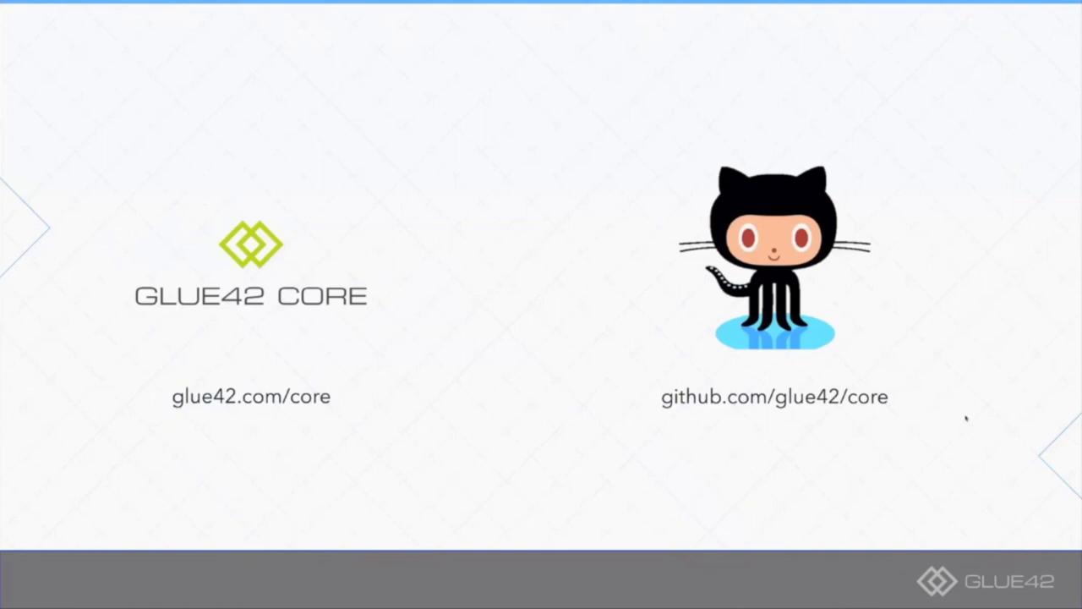
mouse_move(926, 396)
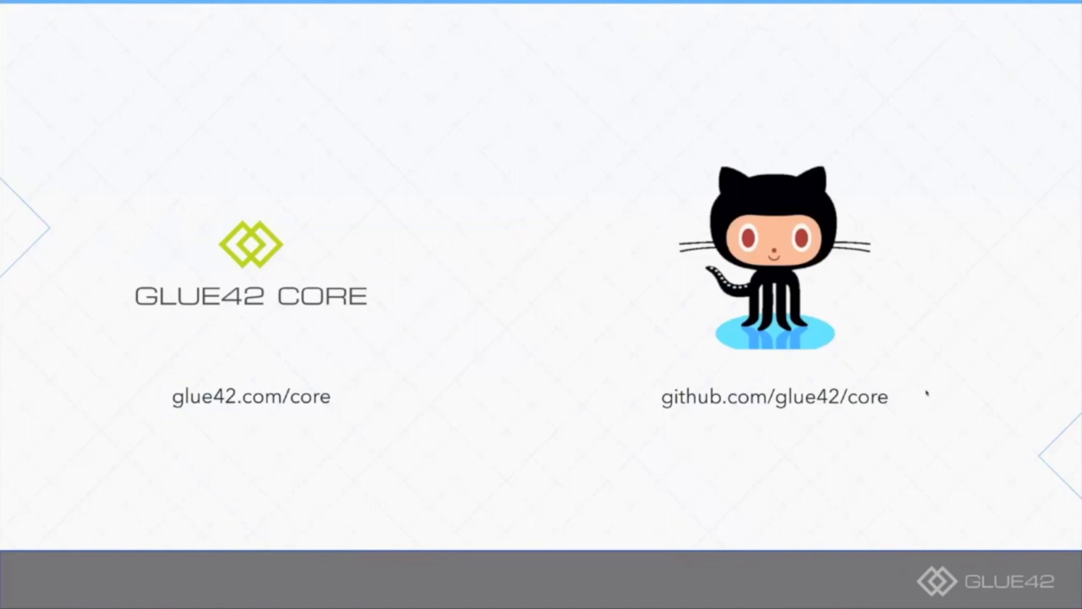